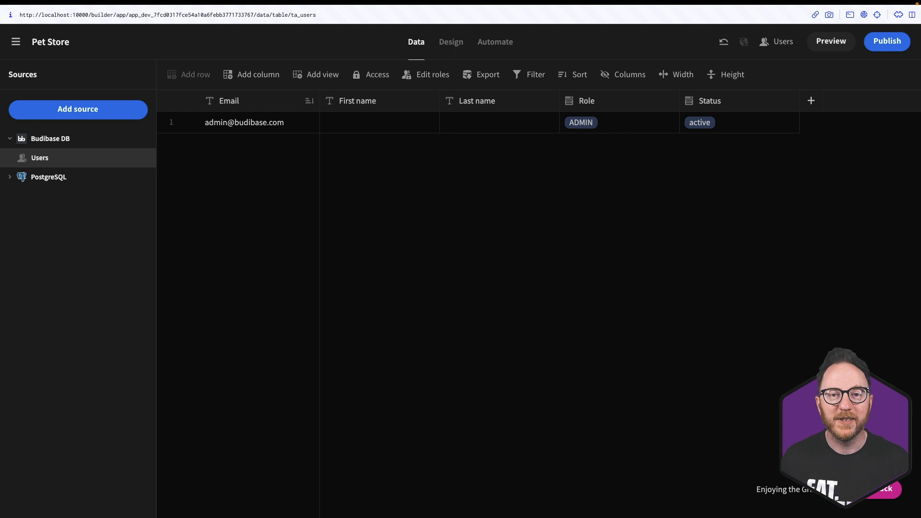
{"action": "mouse_move", "coordinate": [764, 80]}
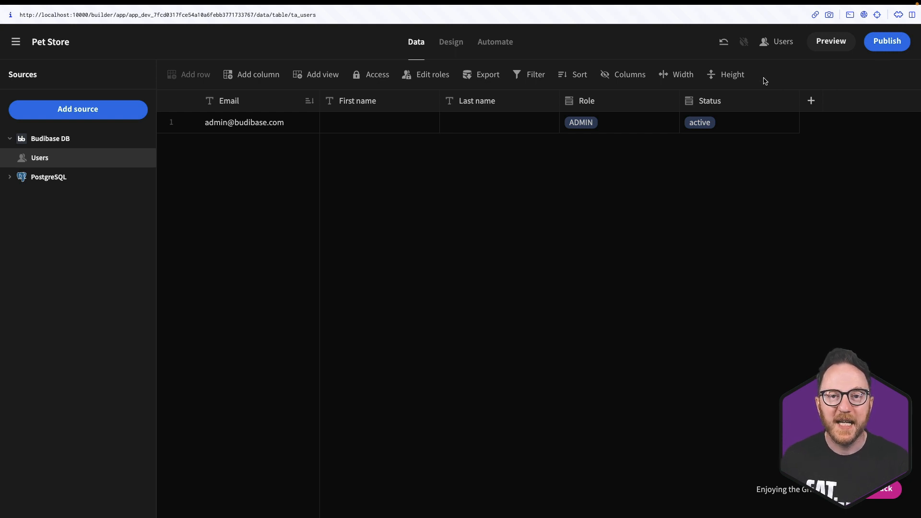
- Switch from the Users data table to the Design section, showing the empty home screen
{"action": "left_click", "coordinate": [451, 42]}
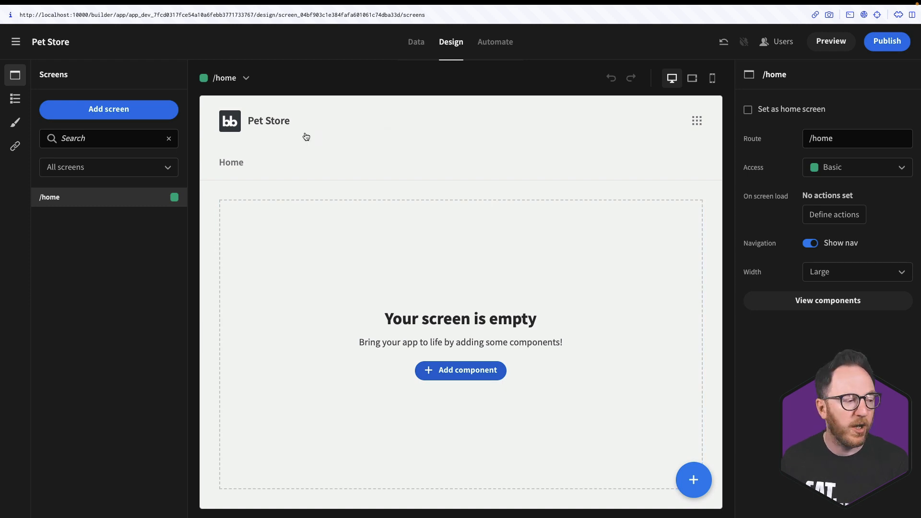
{"action": "mouse_move", "coordinate": [231, 145]}
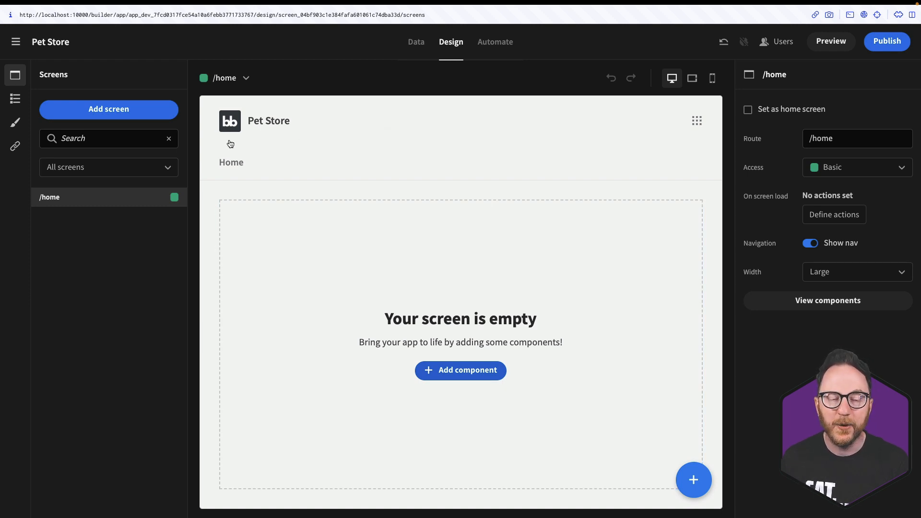
{"action": "mouse_move", "coordinate": [718, 129]}
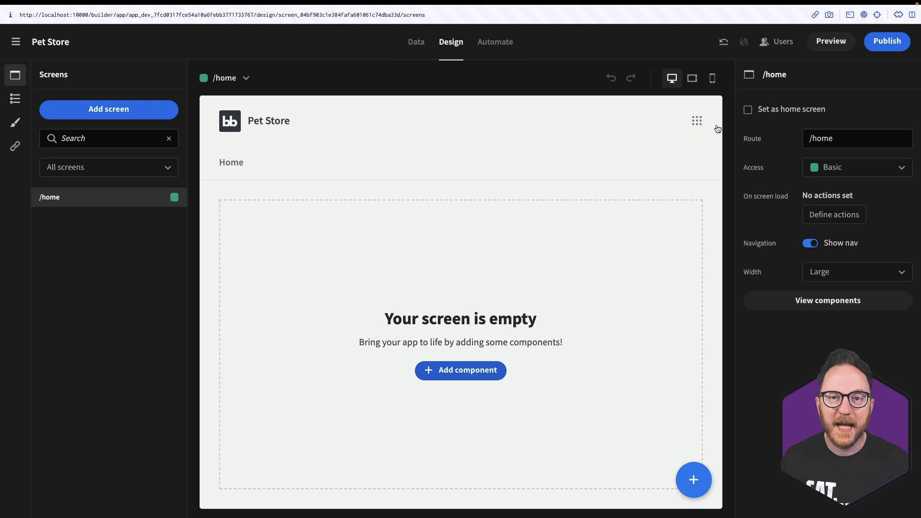
{"action": "mouse_move", "coordinate": [228, 175]}
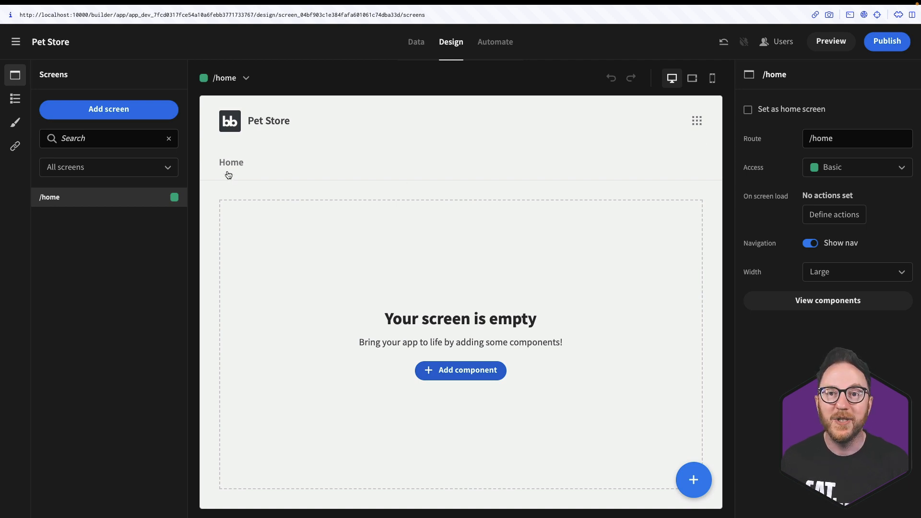
{"action": "mouse_move", "coordinate": [838, 48]}
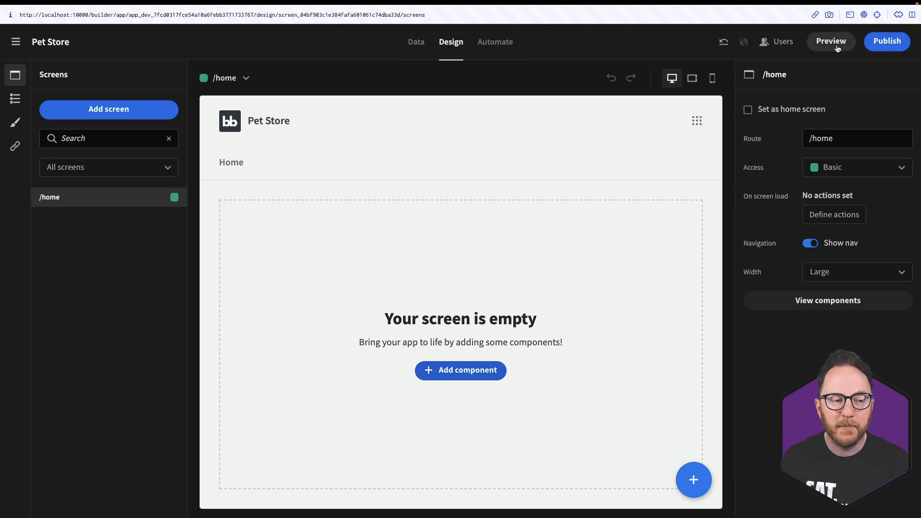
{"action": "left_click", "coordinate": [831, 42]}
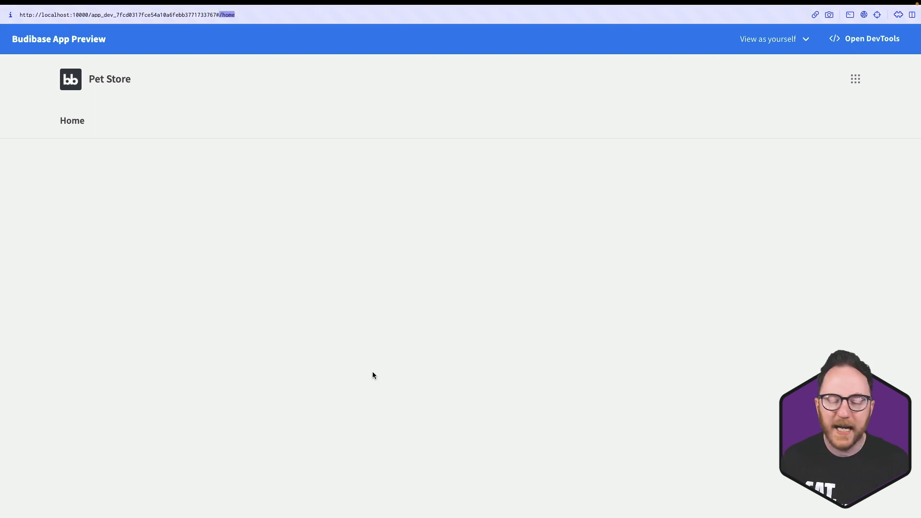
{"action": "mouse_move", "coordinate": [793, 44]}
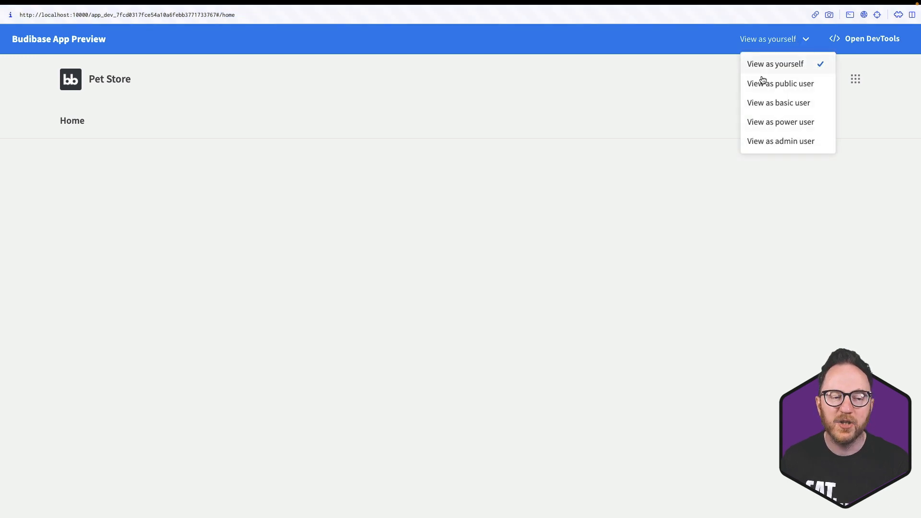
{"action": "mouse_move", "coordinate": [773, 180]}
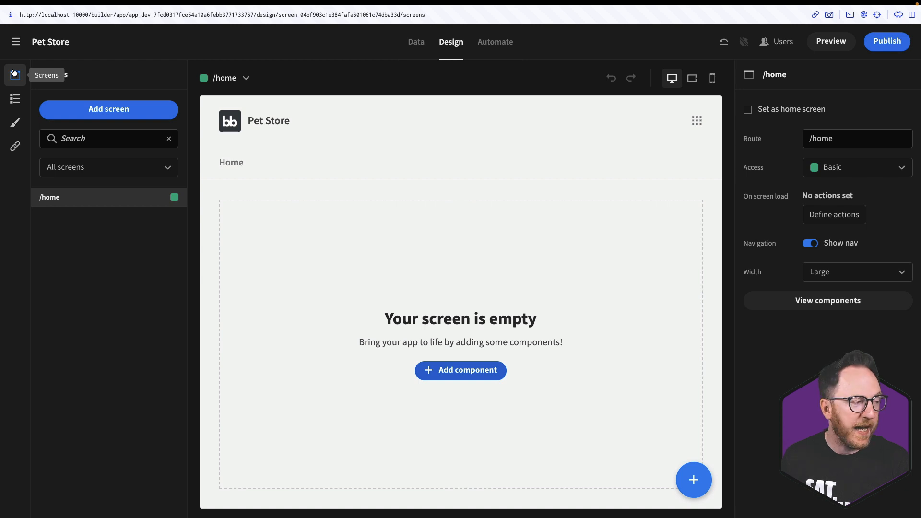
{"action": "mouse_move", "coordinate": [677, 86]}
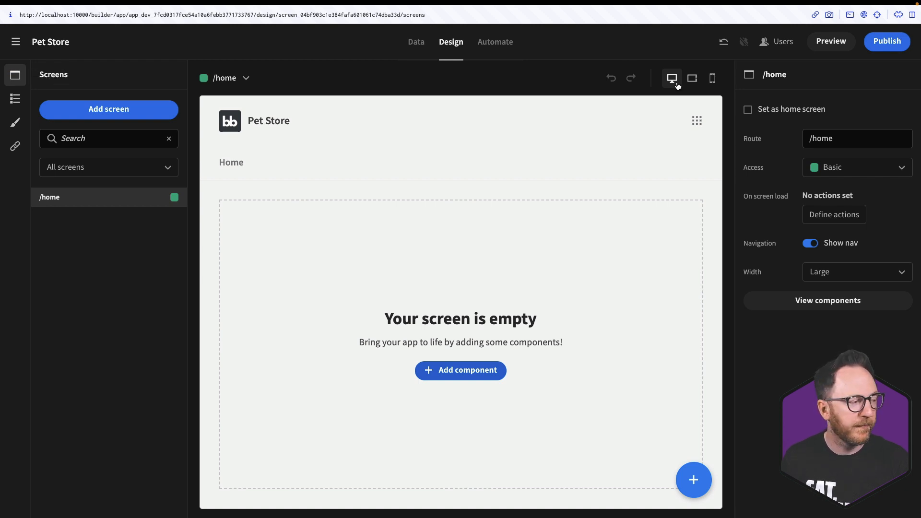
{"action": "mouse_move", "coordinate": [99, 119]}
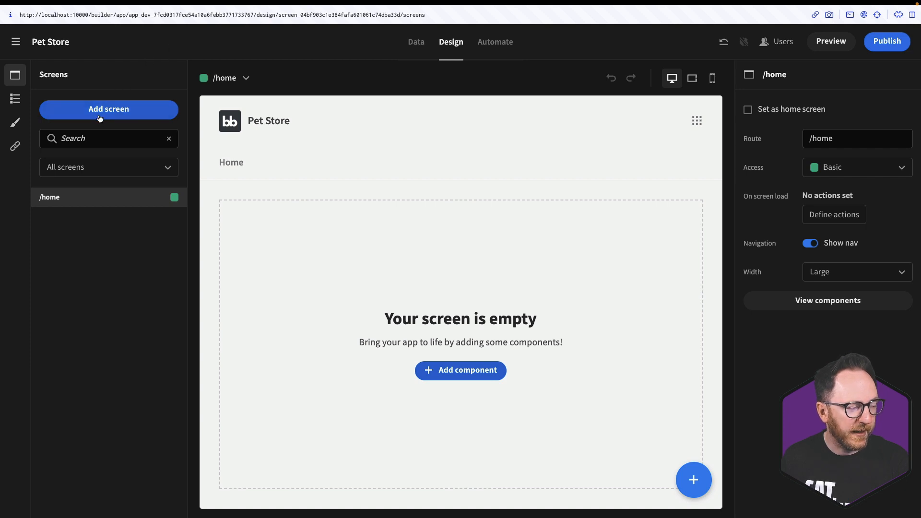
- Open the Add screens dialog to add a new screen
{"action": "left_click", "coordinate": [108, 109]}
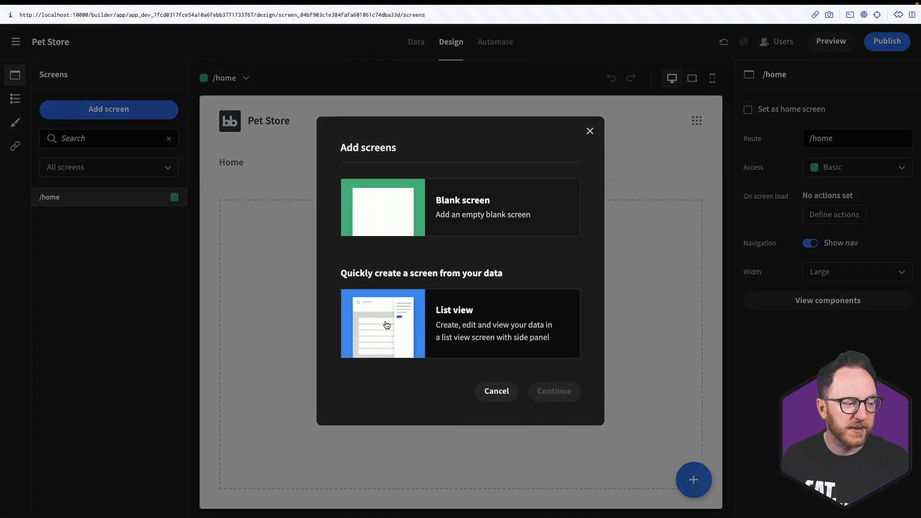
{"action": "mouse_move", "coordinate": [458, 253]}
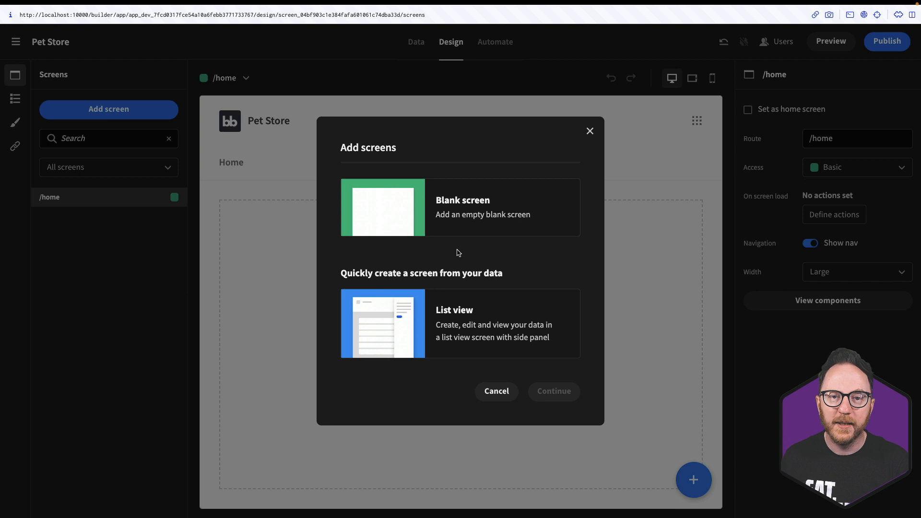
{"action": "mouse_move", "coordinate": [459, 248]}
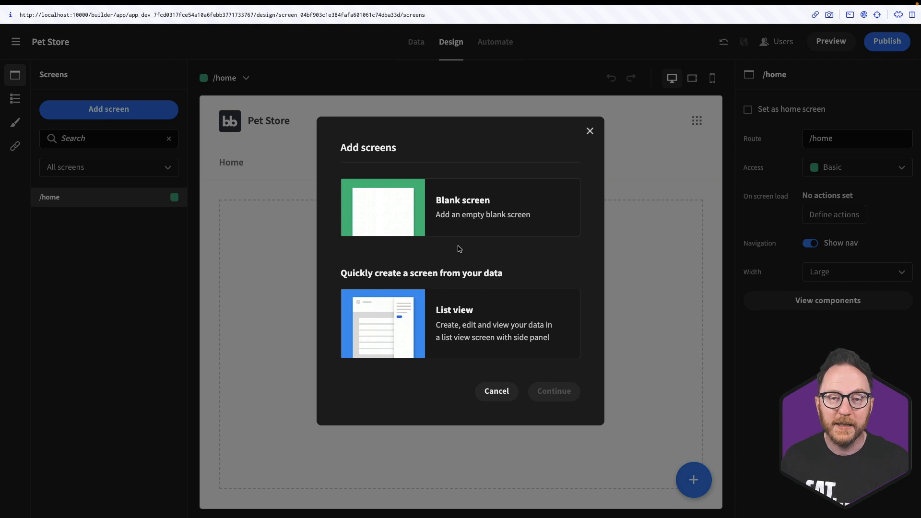
{"action": "mouse_move", "coordinate": [405, 339]}
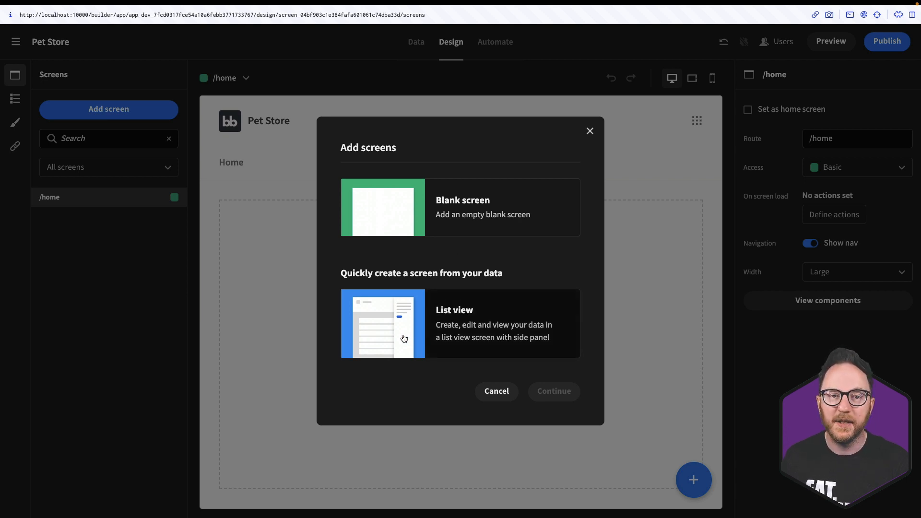
{"action": "mouse_move", "coordinate": [392, 340]}
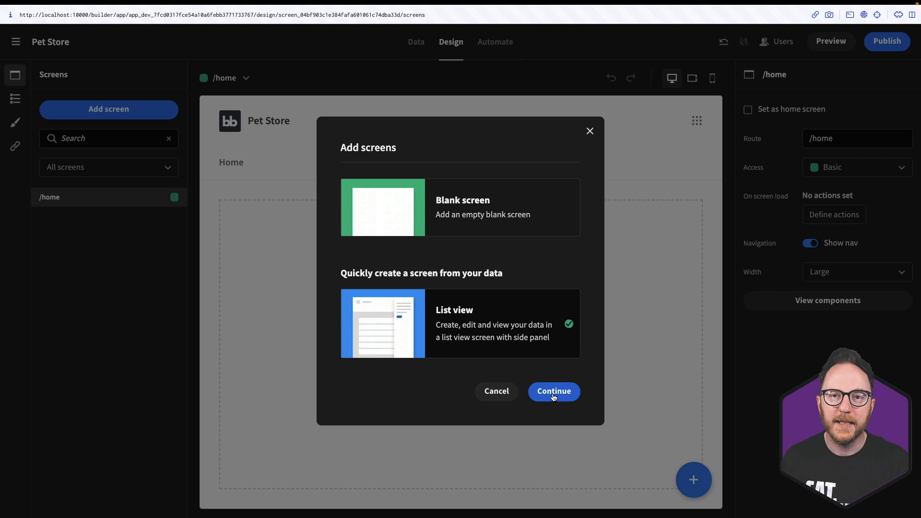
- Generate list-view screens from the PostgreSQL appointments table with Basic access
{"action": "left_click", "coordinate": [554, 392]}
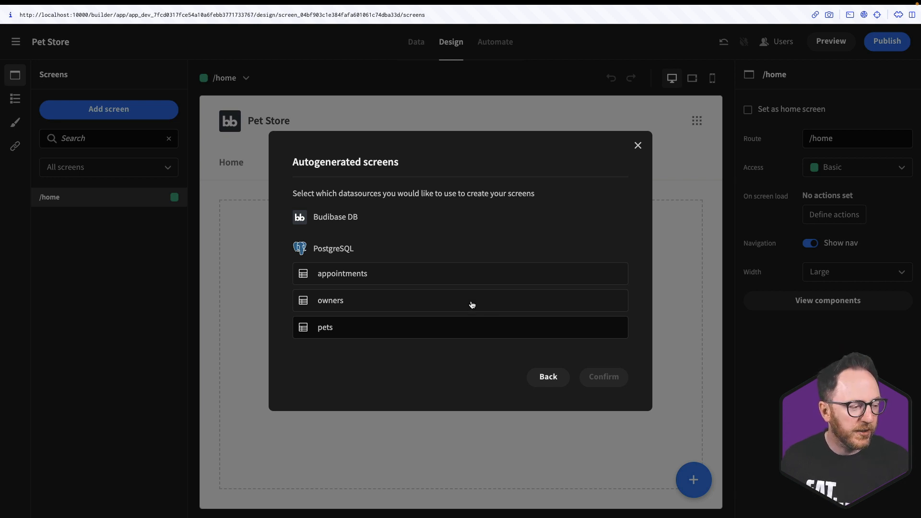
{"action": "left_click", "coordinate": [361, 273]}
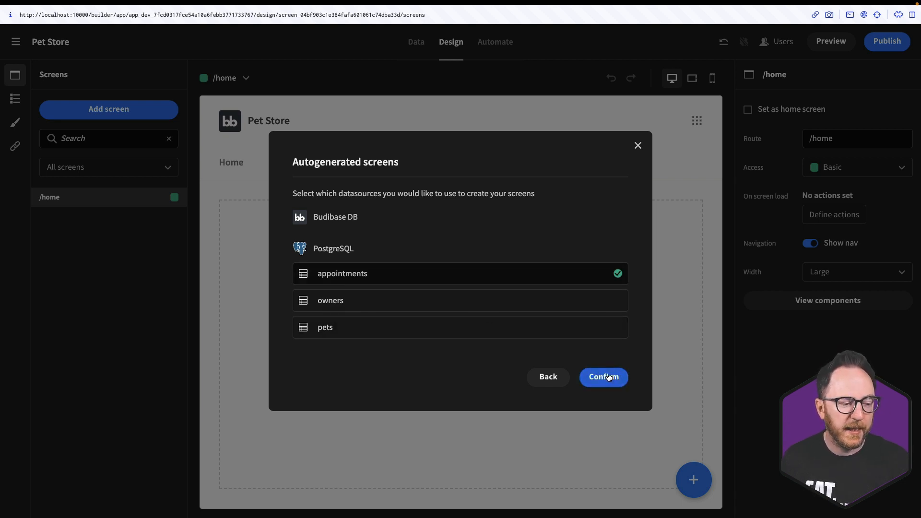
{"action": "left_click", "coordinate": [603, 377]}
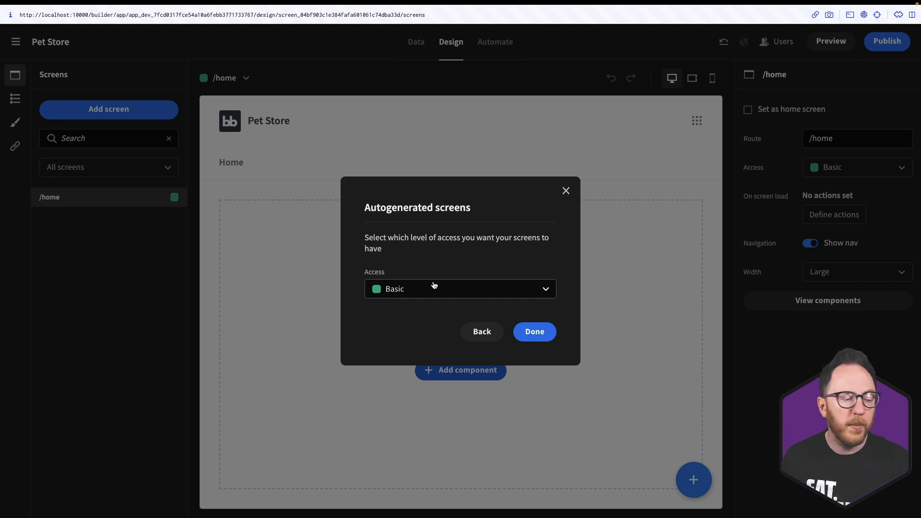
{"action": "left_click", "coordinate": [460, 289]}
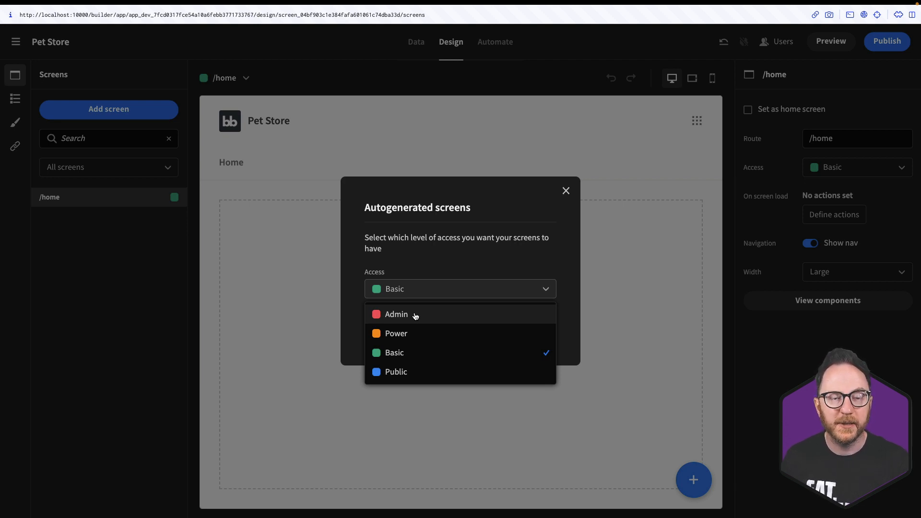
{"action": "mouse_move", "coordinate": [398, 378]}
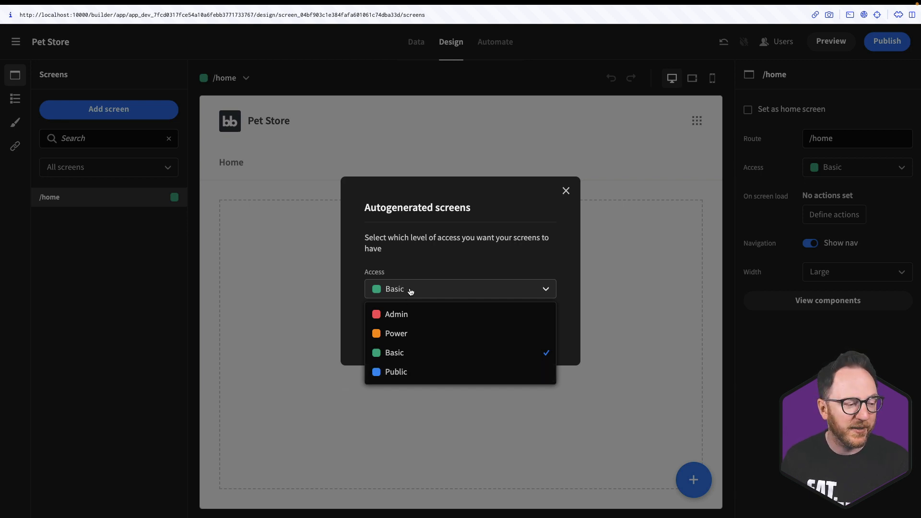
{"action": "left_click", "coordinate": [394, 352]}
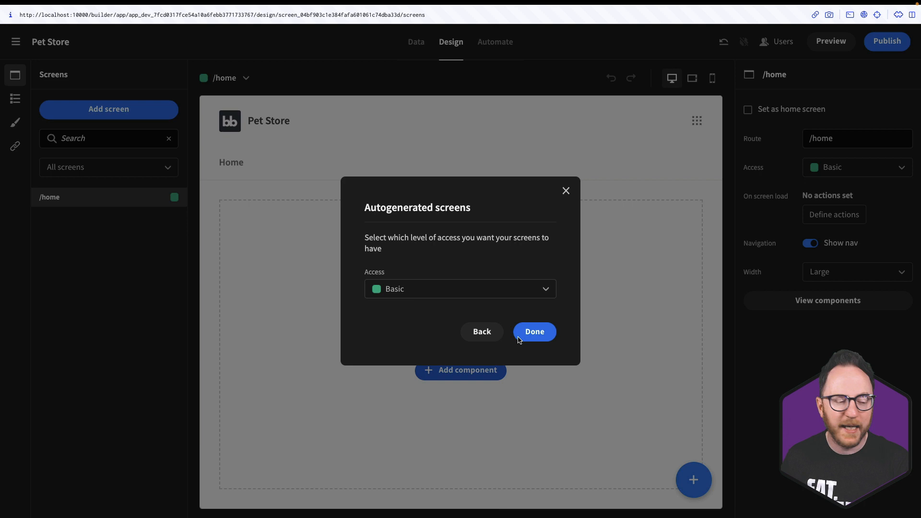
{"action": "left_click", "coordinate": [535, 332]}
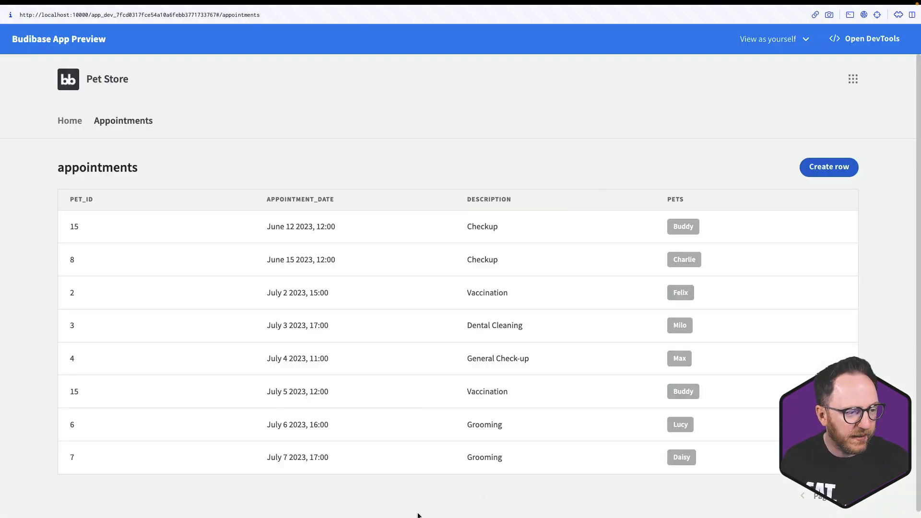
{"action": "mouse_move", "coordinate": [366, 429]}
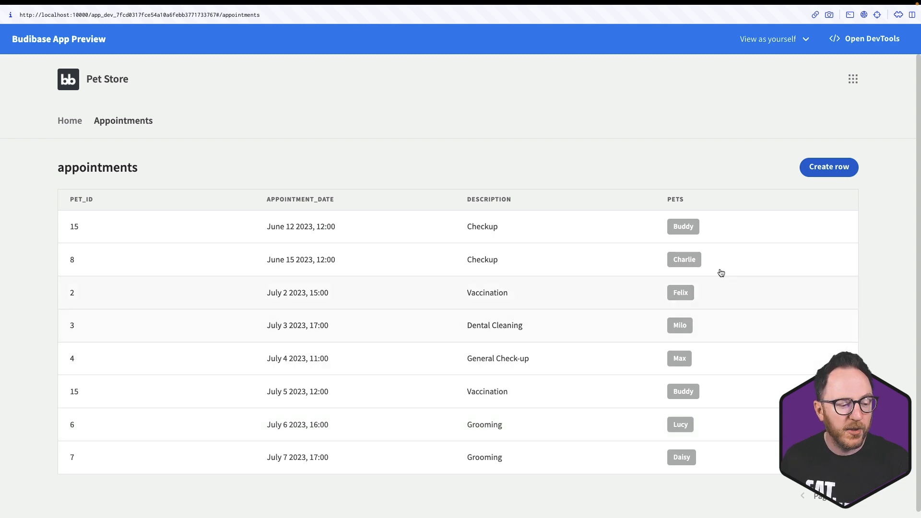
{"action": "left_click", "coordinate": [829, 167]}
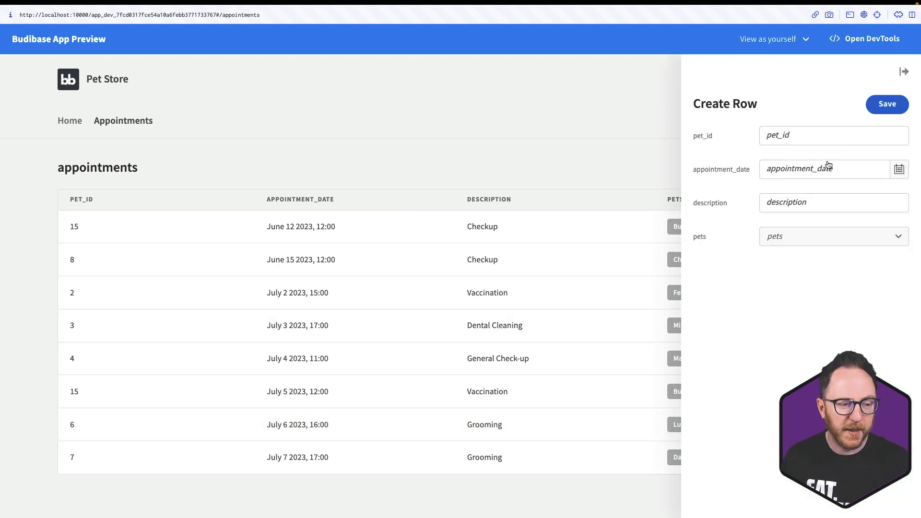
{"action": "mouse_move", "coordinate": [559, 245]}
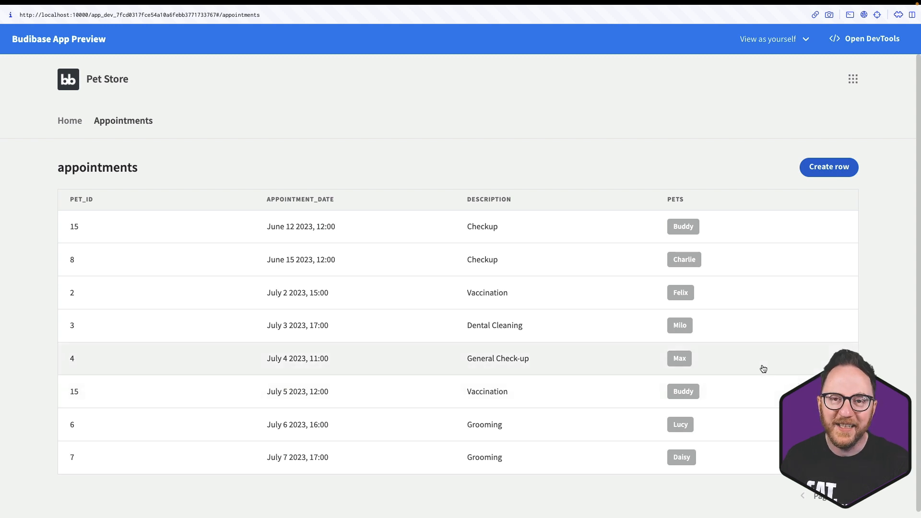
{"action": "mouse_move", "coordinate": [257, 268]}
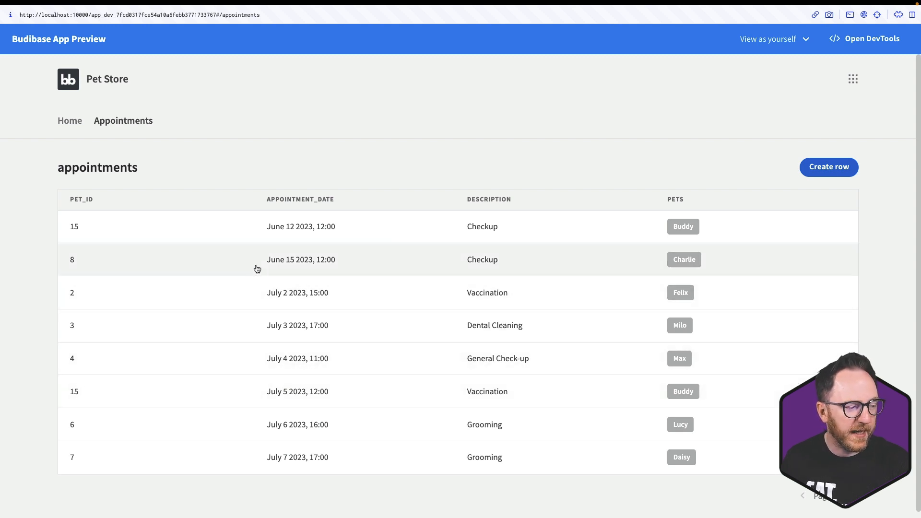
{"action": "left_click", "coordinate": [257, 259]}
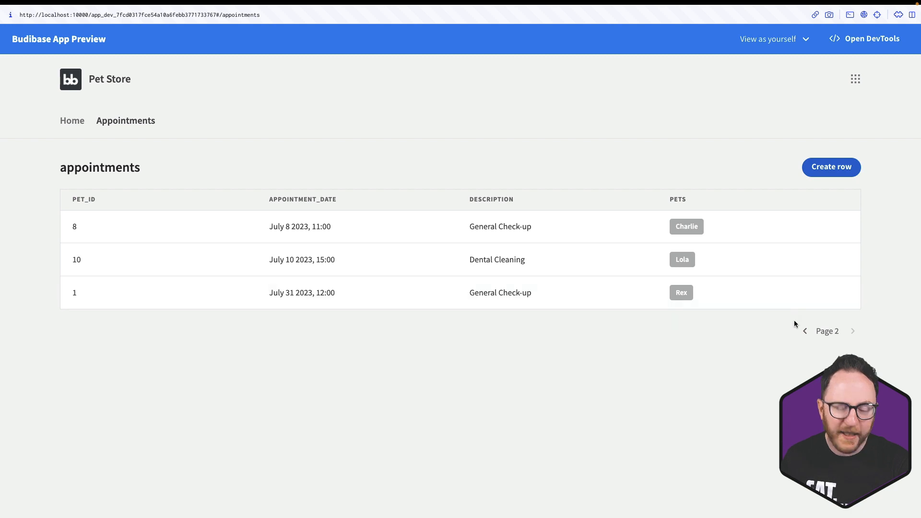
{"action": "left_click", "coordinate": [804, 331]}
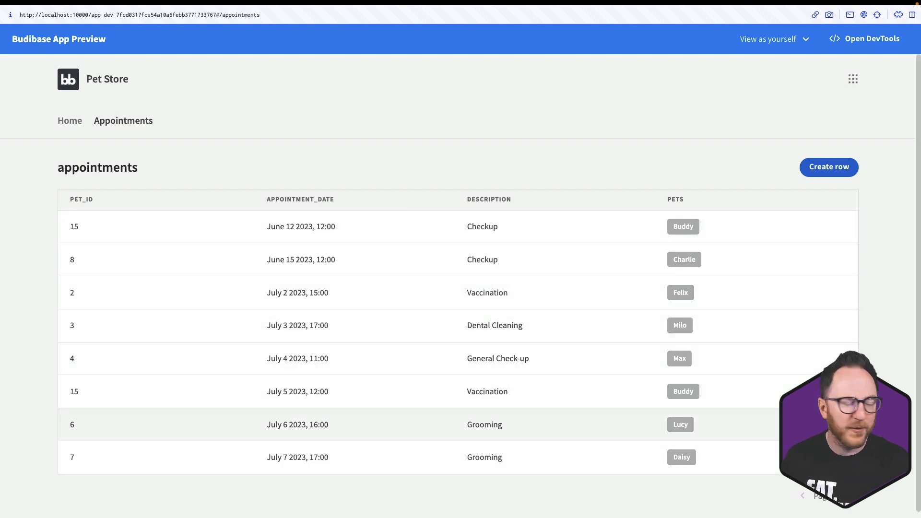
{"action": "mouse_move", "coordinate": [761, 267]}
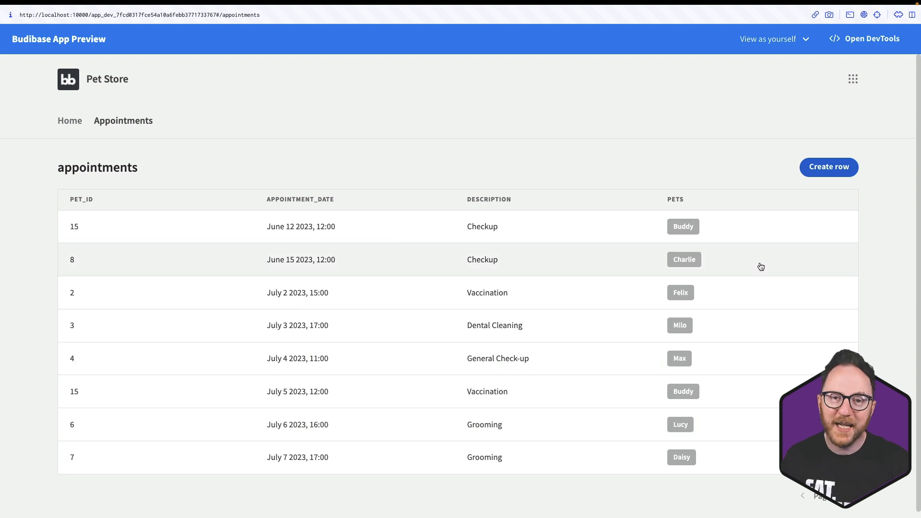
{"action": "mouse_move", "coordinate": [841, 220]}
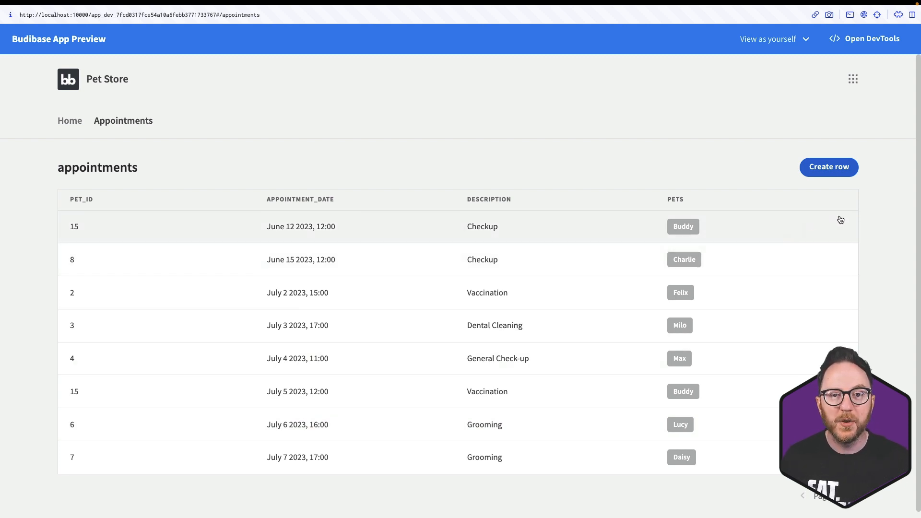
{"action": "mouse_move", "coordinate": [562, 111]}
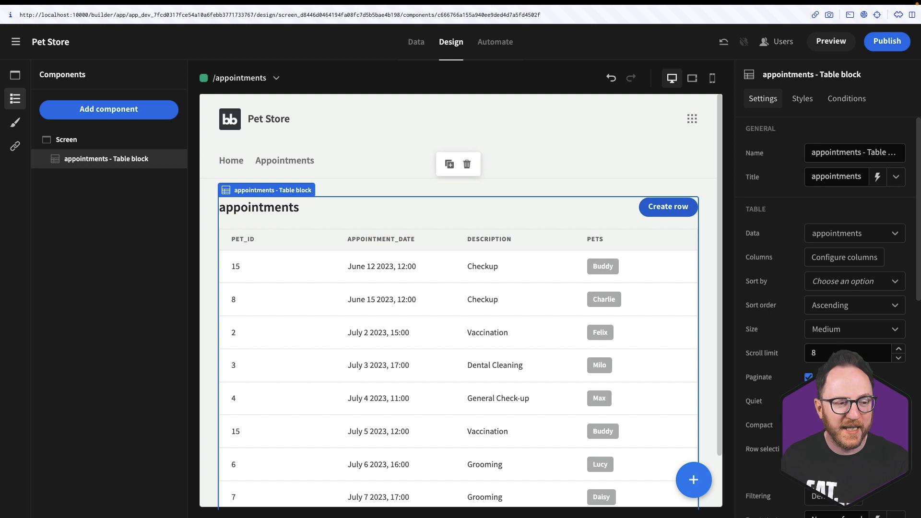
{"action": "mouse_move", "coordinate": [852, 87]}
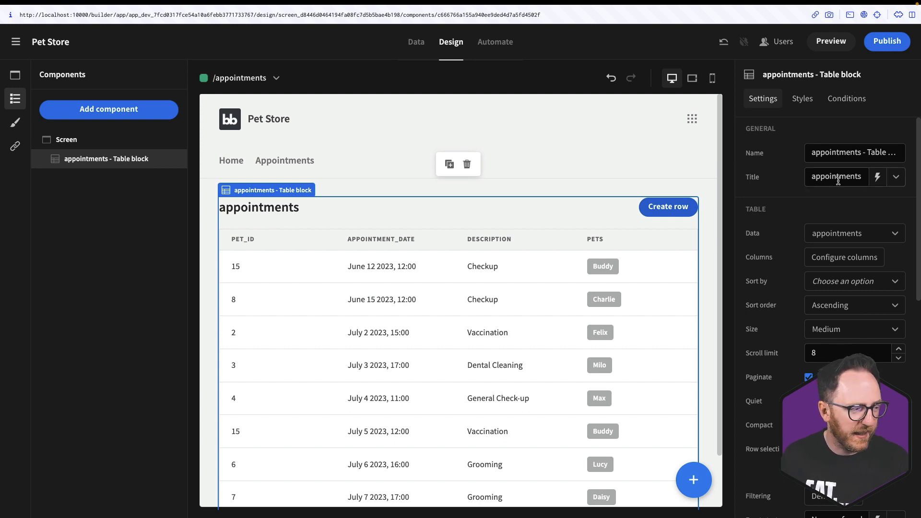
- Enter 'Appointments' as the table block's Title setting
{"action": "type", "text": "Ap"}
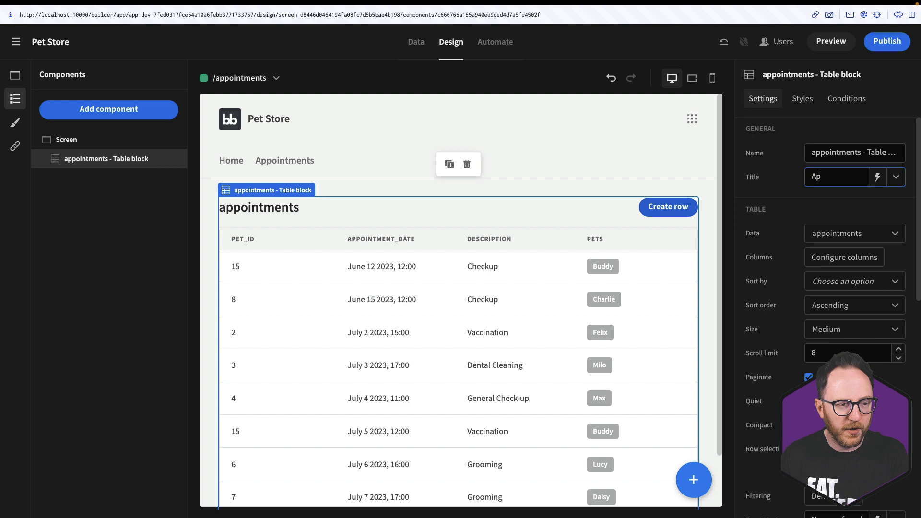
{"action": "type", "text": "Appointments"}
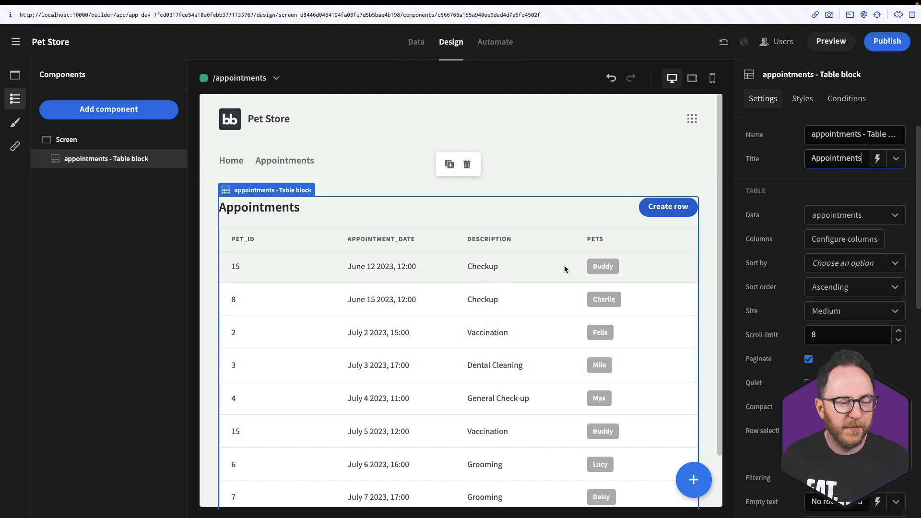
- Add all columns, remove pet_id, relabel the others Date and Description, and save
{"action": "left_click", "coordinate": [844, 239]}
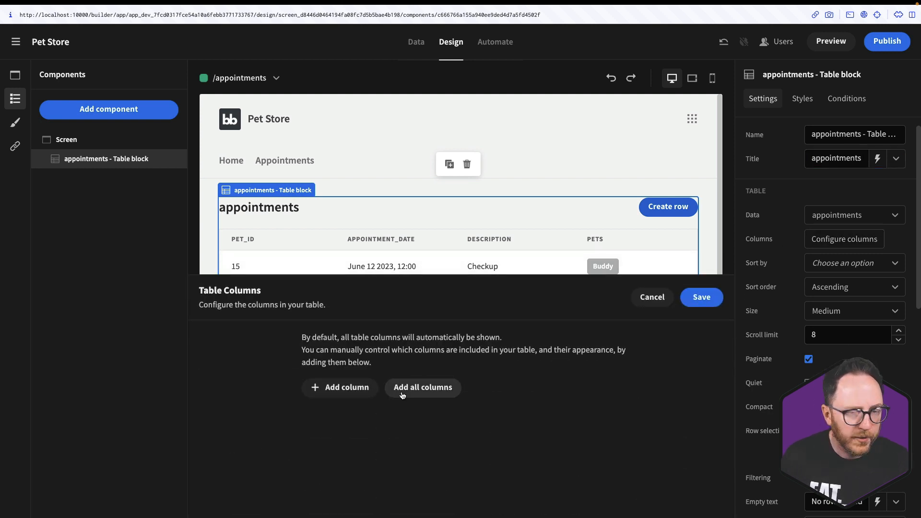
{"action": "left_click", "coordinate": [422, 387]}
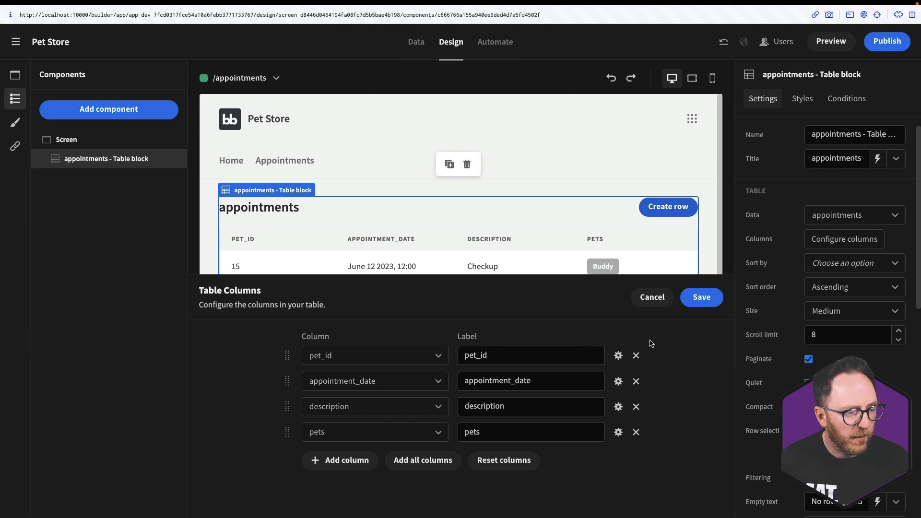
{"action": "left_click", "coordinate": [636, 355]}
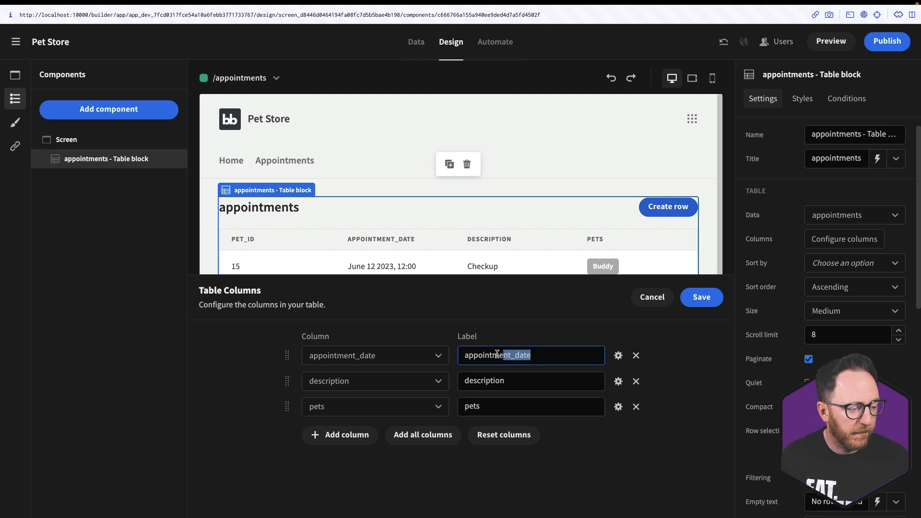
{"action": "type", "text": "Date"}
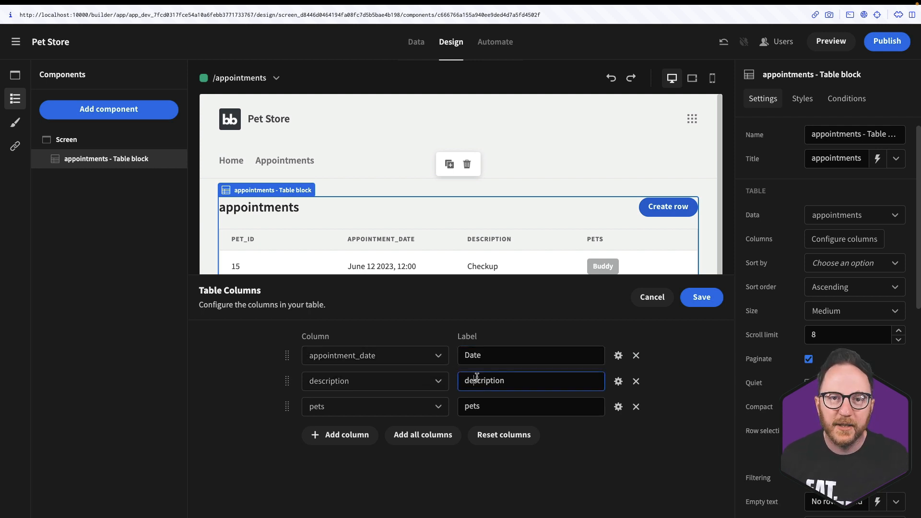
{"action": "type", "text": "Description"}
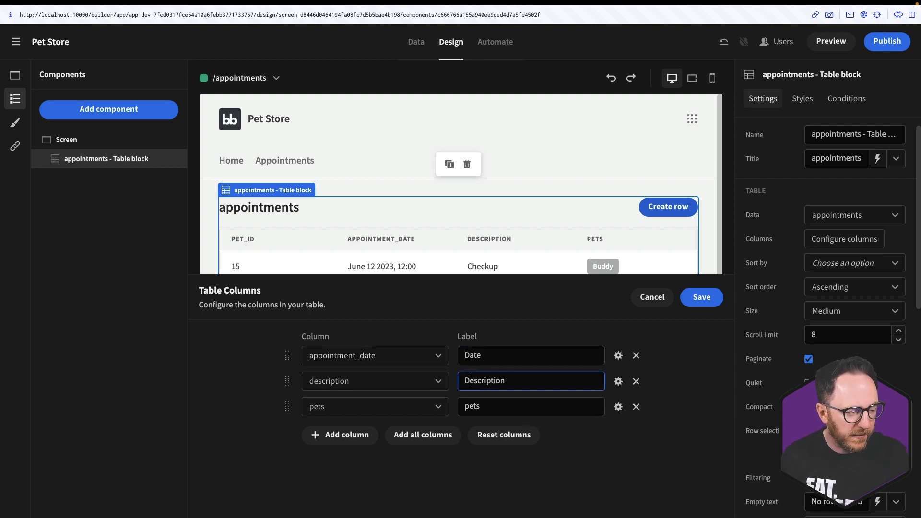
{"action": "left_click", "coordinate": [531, 407]}
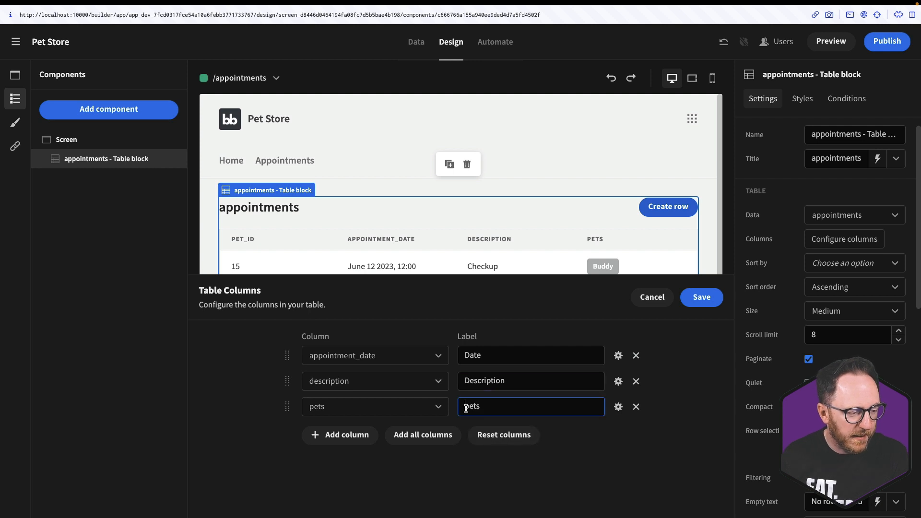
{"action": "left_click", "coordinate": [702, 297]}
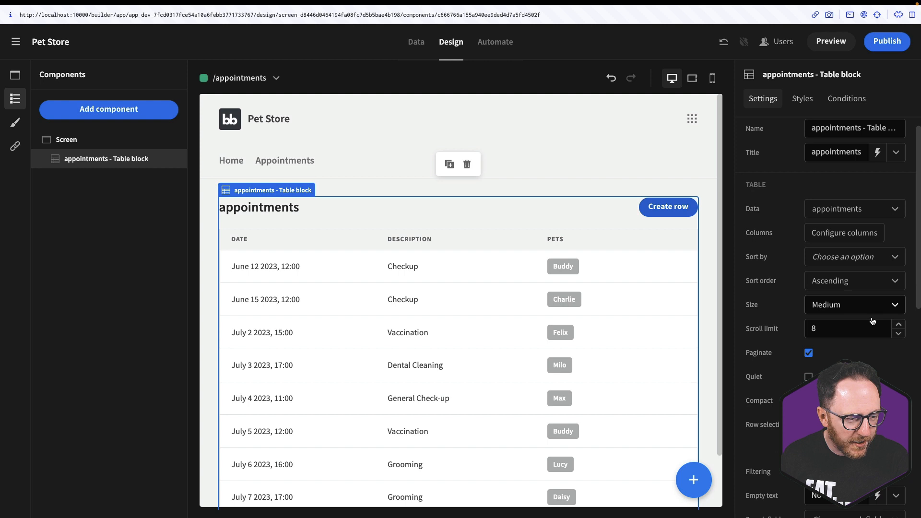
- Add all four appointment columns to the side panel fields and save
{"action": "scroll", "scroll_direction": "down", "scroll_amount": 3}
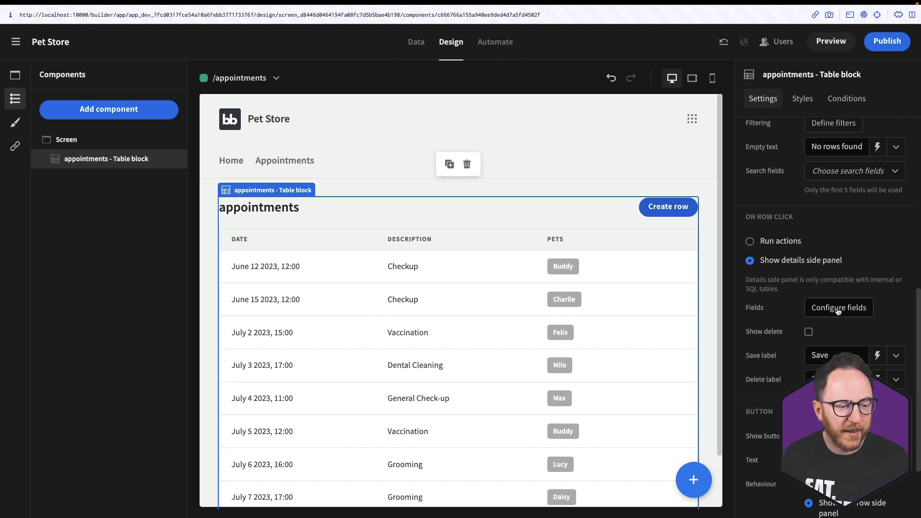
{"action": "left_click", "coordinate": [839, 307]}
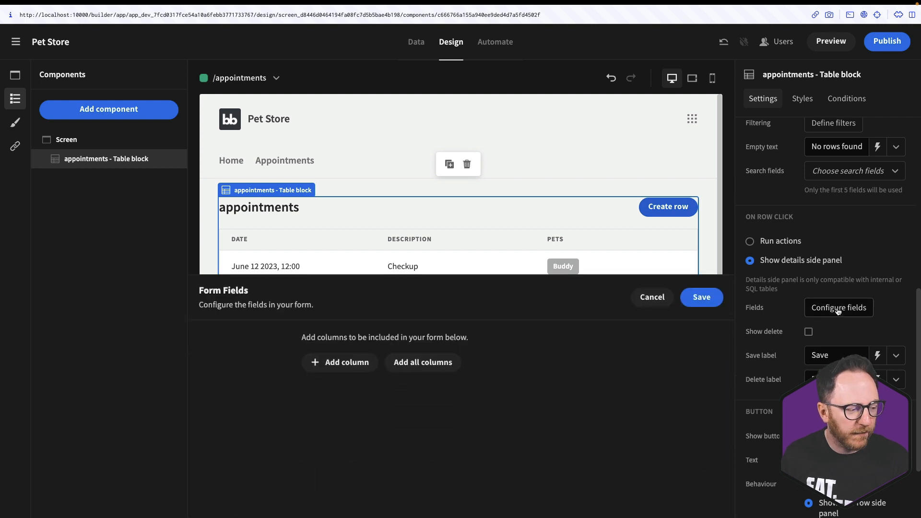
{"action": "left_click", "coordinate": [423, 362]}
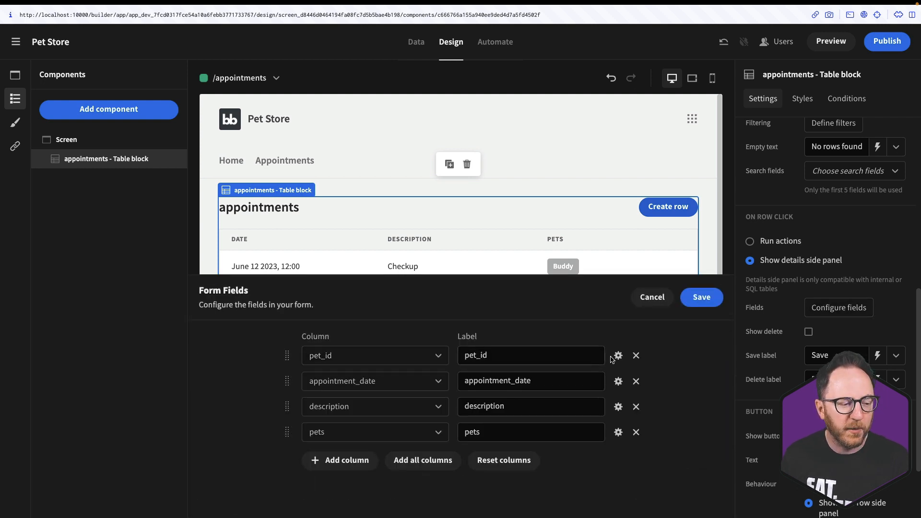
{"action": "left_click", "coordinate": [636, 356]}
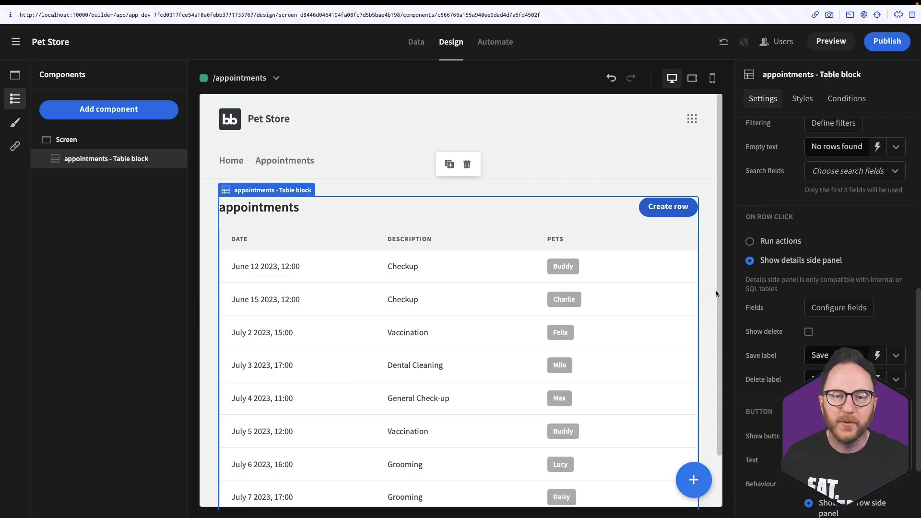
{"action": "mouse_move", "coordinate": [761, 343]}
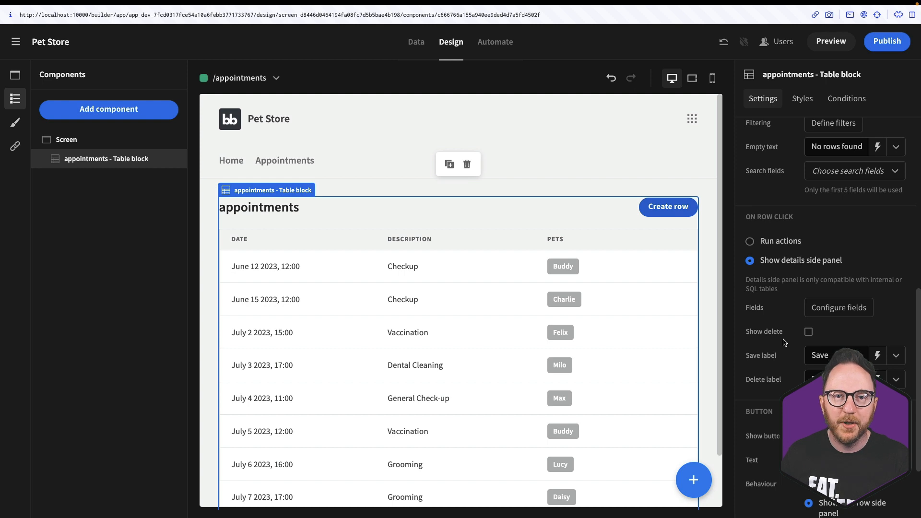
- Enable Show delete on the table block and launch the preview
{"action": "left_click", "coordinate": [808, 332]}
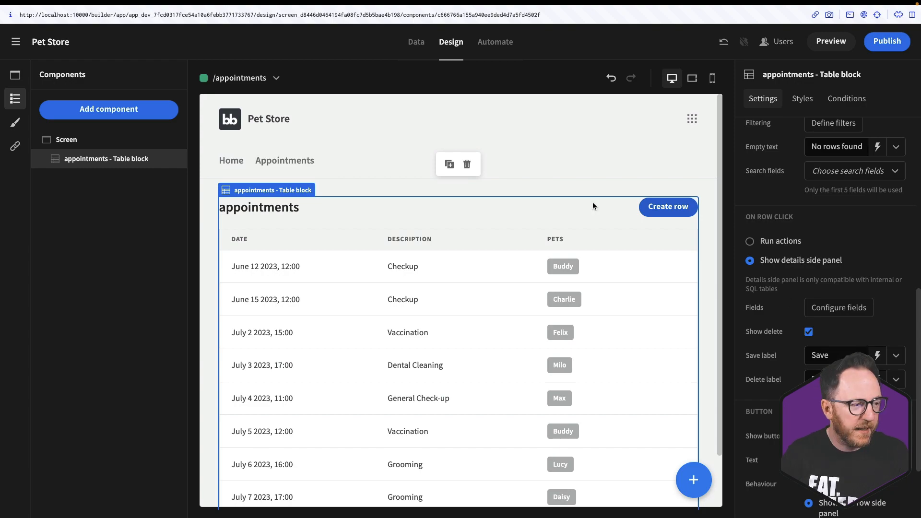
{"action": "left_click", "coordinate": [831, 41]}
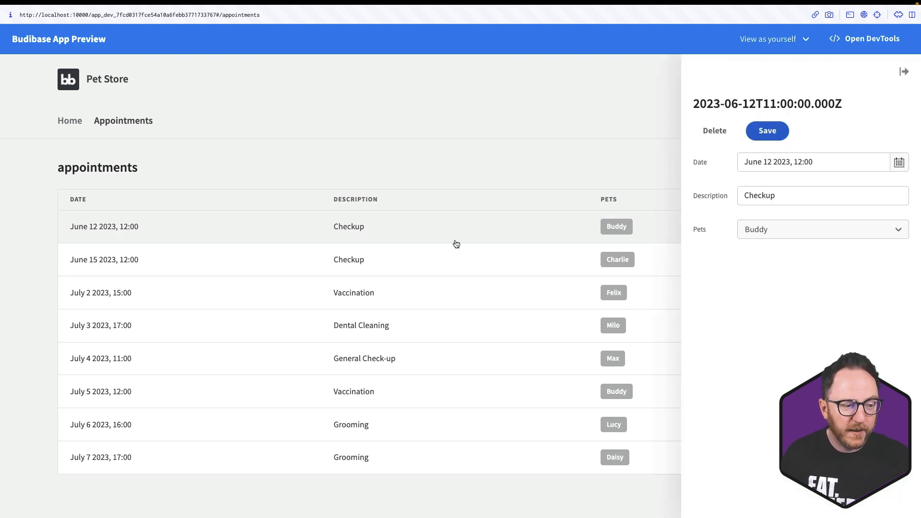
- Change the June 12 appointment's description from Checkup to 'Dental' and save
{"action": "double_click", "coordinate": [760, 196]}
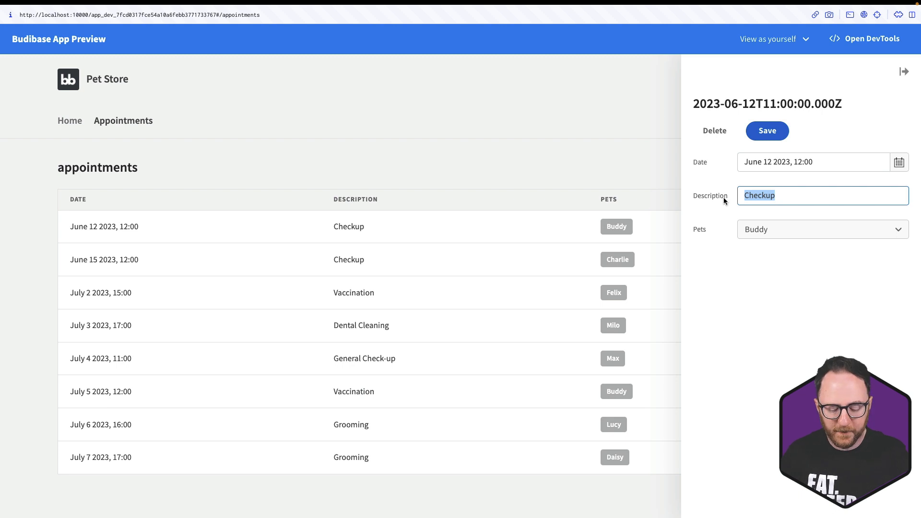
{"action": "type", "text": "Dental"}
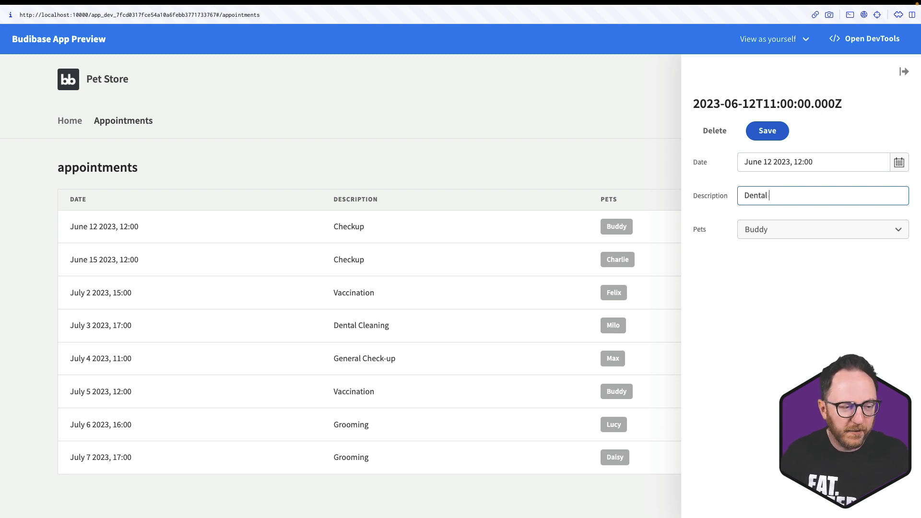
{"action": "left_click", "coordinate": [767, 130]}
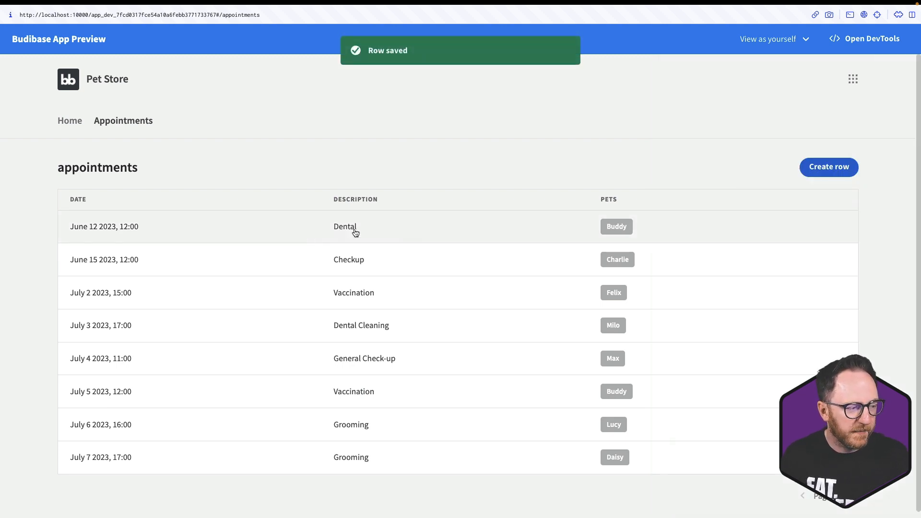
- Delete the June 12 appointment and confirm the deletion
{"action": "left_click", "coordinate": [355, 228]}
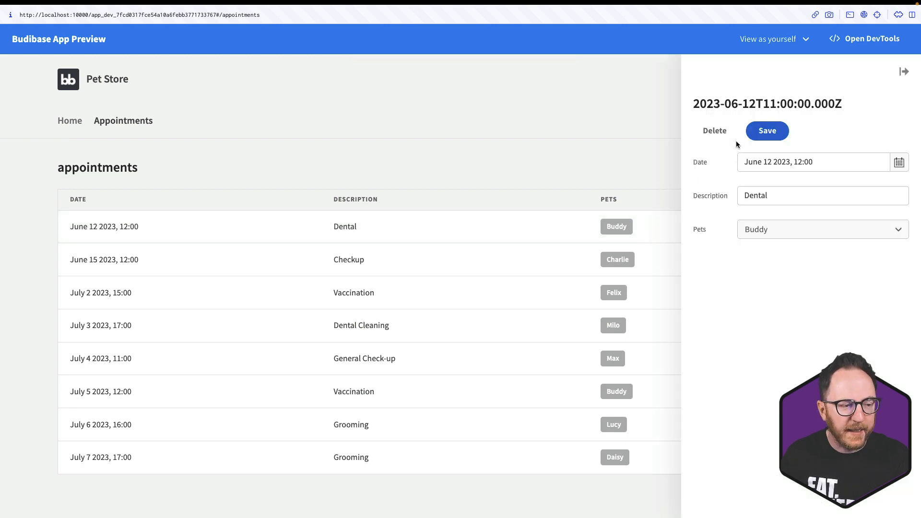
{"action": "left_click", "coordinate": [714, 130]}
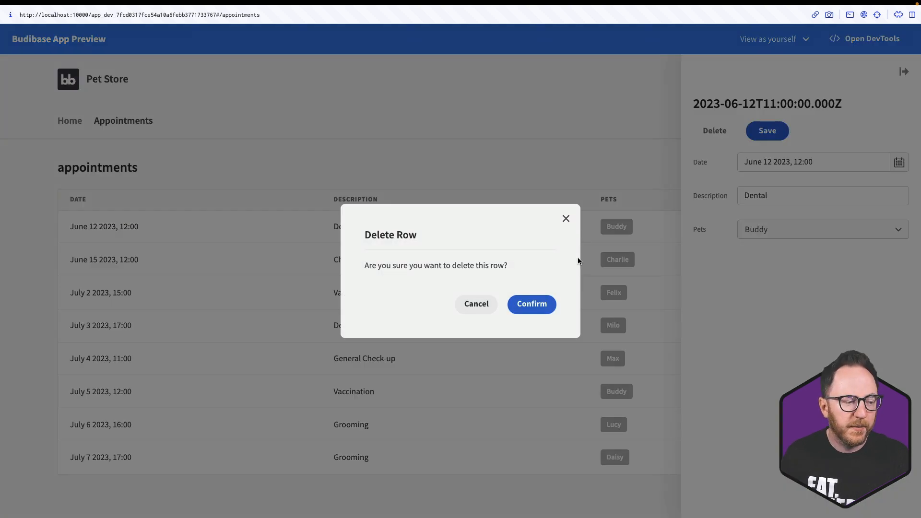
{"action": "left_click", "coordinate": [532, 305]}
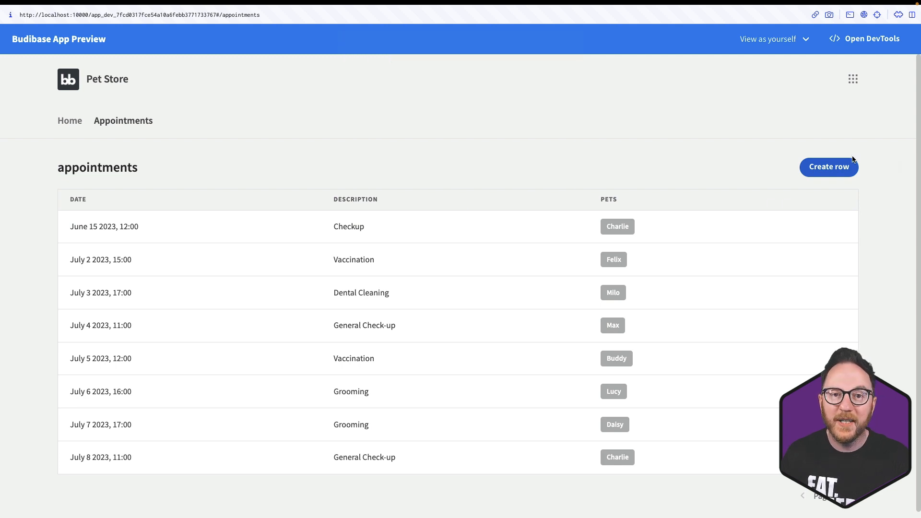
- Create an appointment dated June 21 2023, described 'Check up', for pet Oscar
{"action": "left_click", "coordinate": [829, 167]}
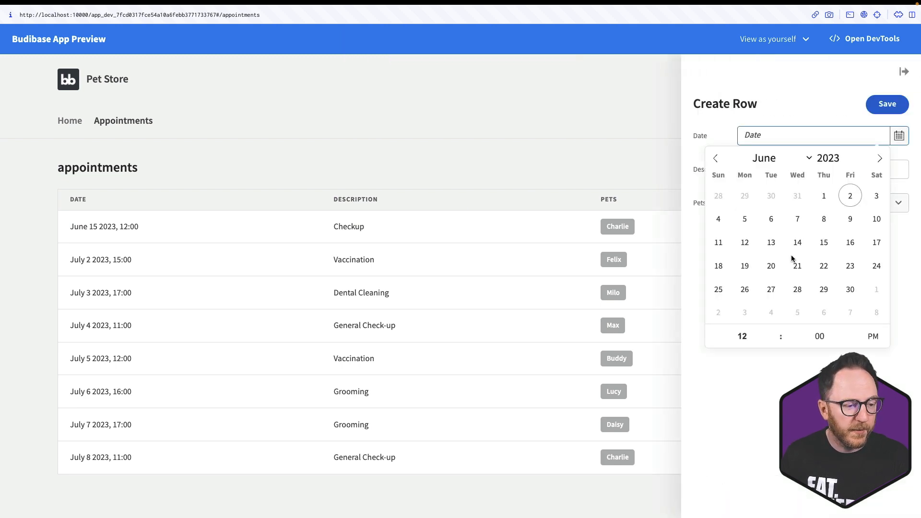
{"action": "left_click", "coordinate": [797, 265]}
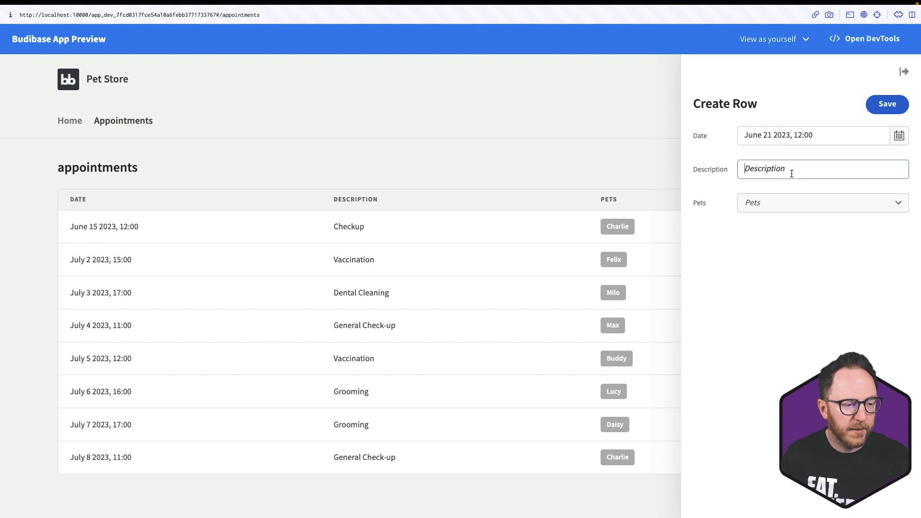
{"action": "type", "text": "Check"}
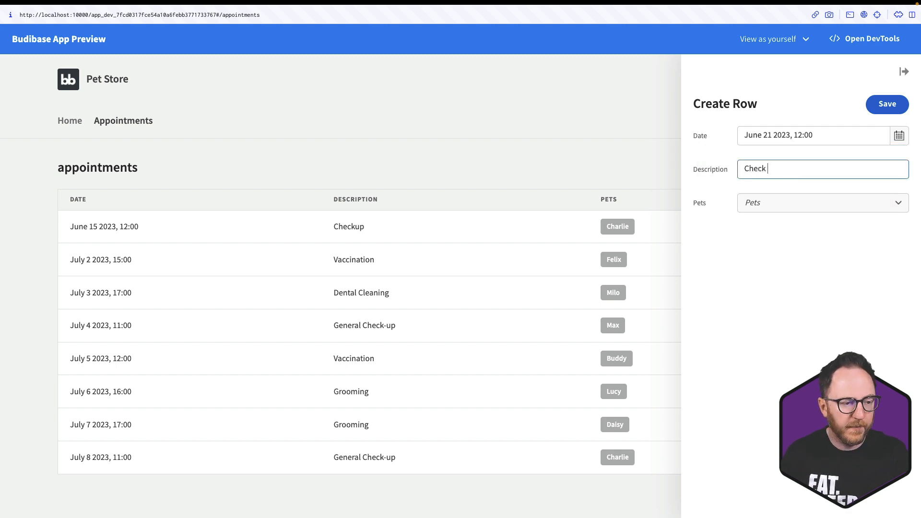
{"action": "left_click", "coordinate": [822, 202]}
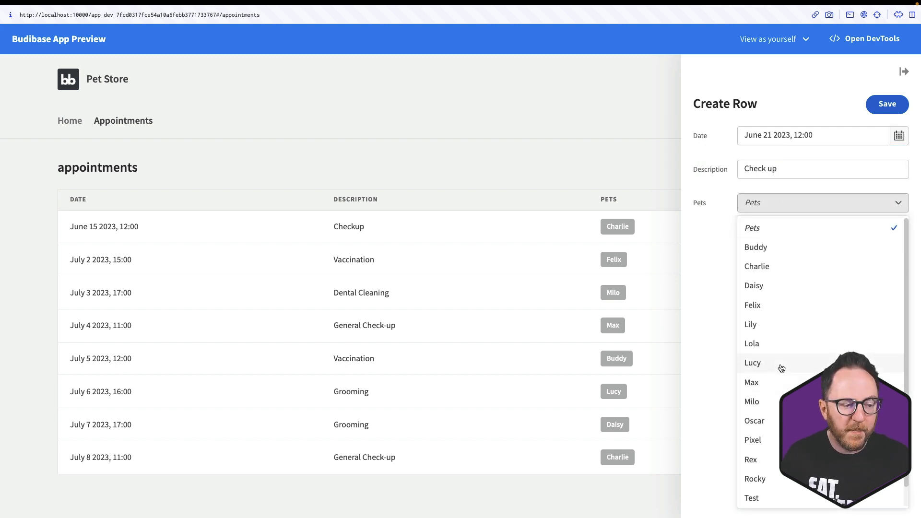
{"action": "left_click", "coordinate": [754, 421]}
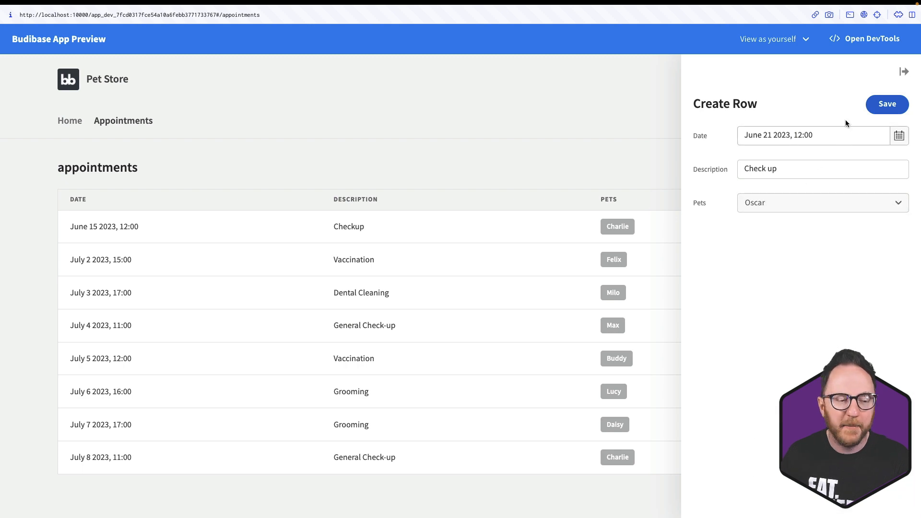
{"action": "left_click", "coordinate": [887, 104]}
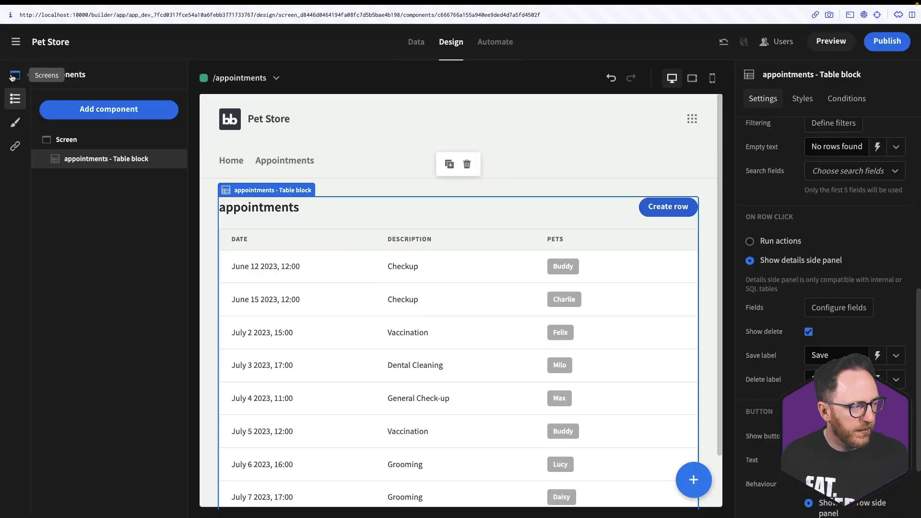
- Add a new list view screen and continue to its datasource picker
{"action": "left_click", "coordinate": [15, 75]}
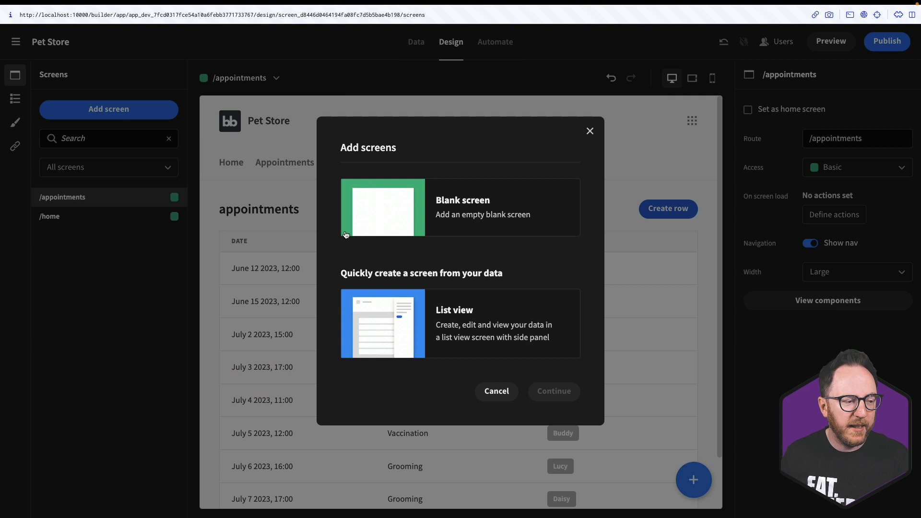
{"action": "left_click", "coordinate": [509, 323]}
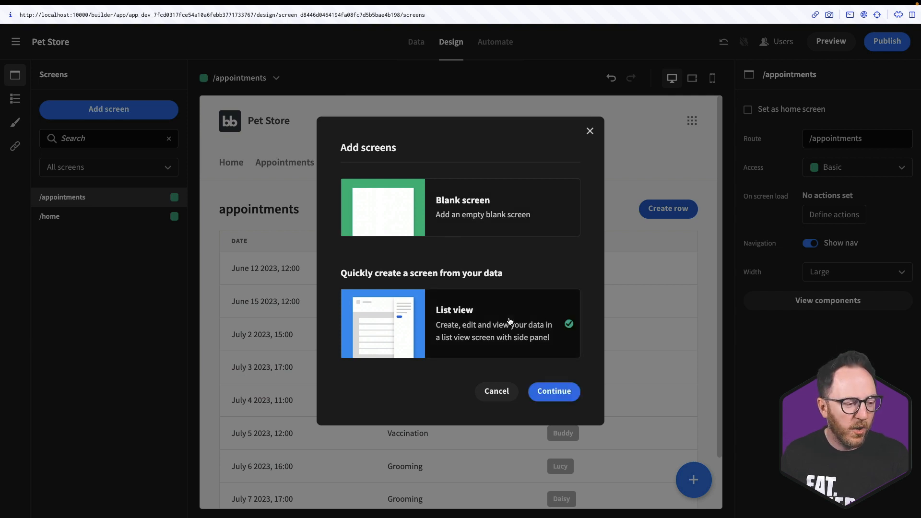
{"action": "left_click", "coordinate": [554, 392]}
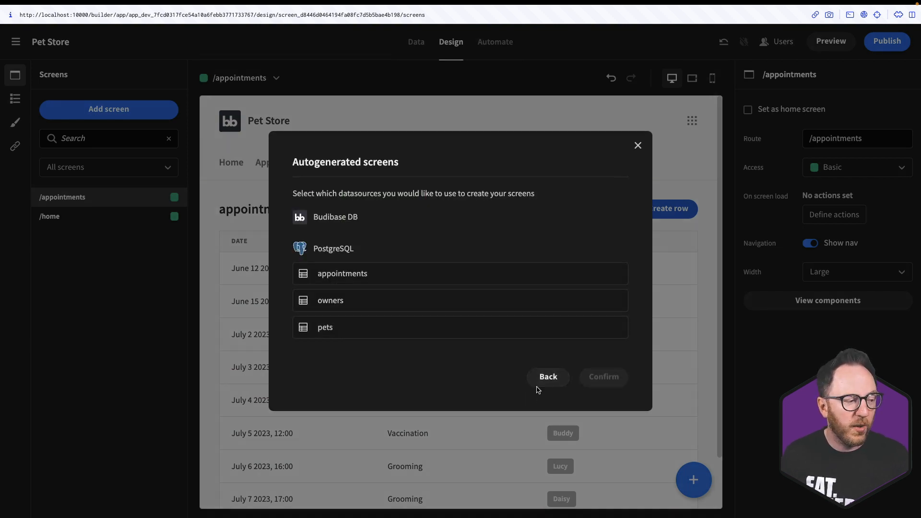
{"action": "mouse_move", "coordinate": [458, 361]}
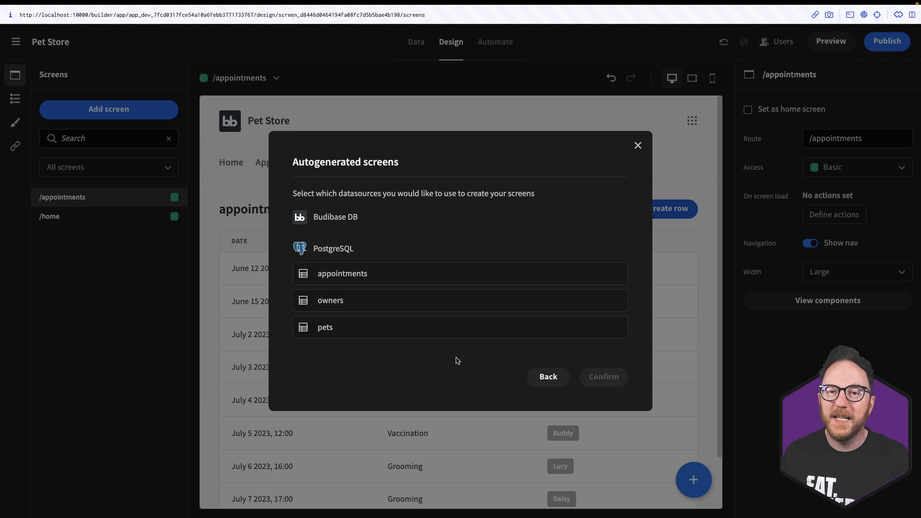